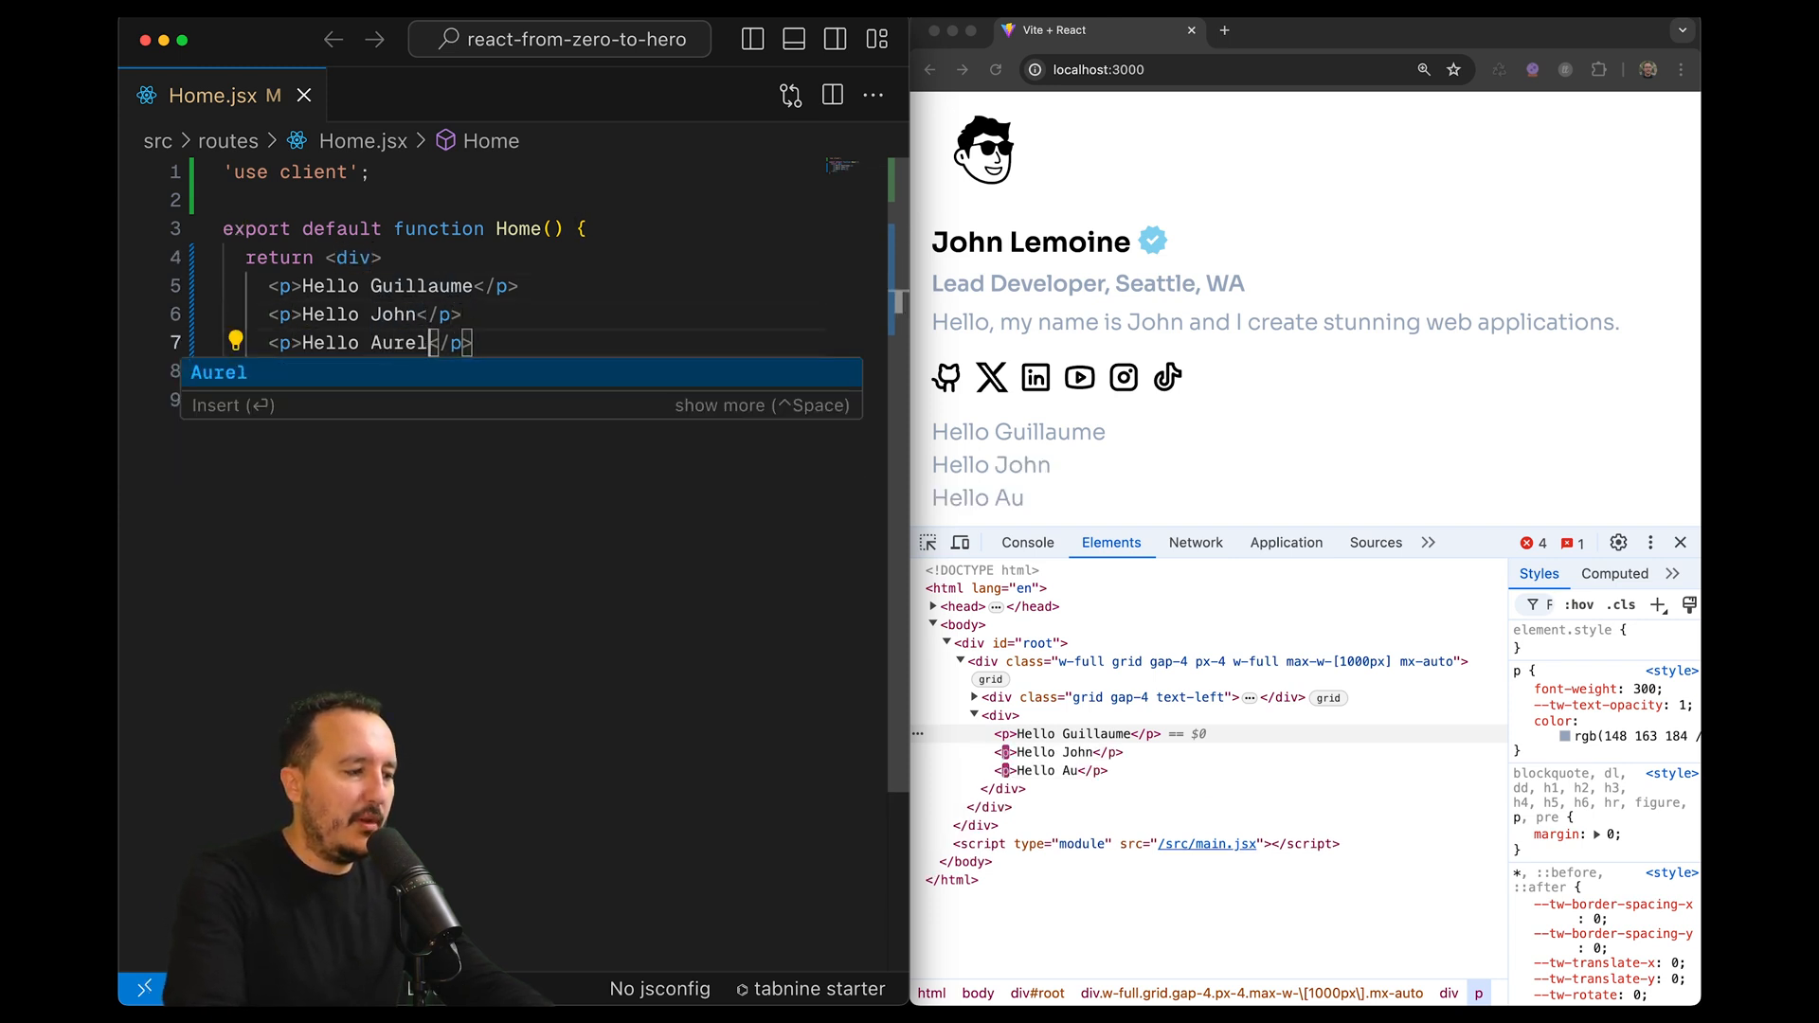
Complete the third greeting as 'Aurelia', then select the returned div block to explain it
{"action": "type", "text": "ia"}
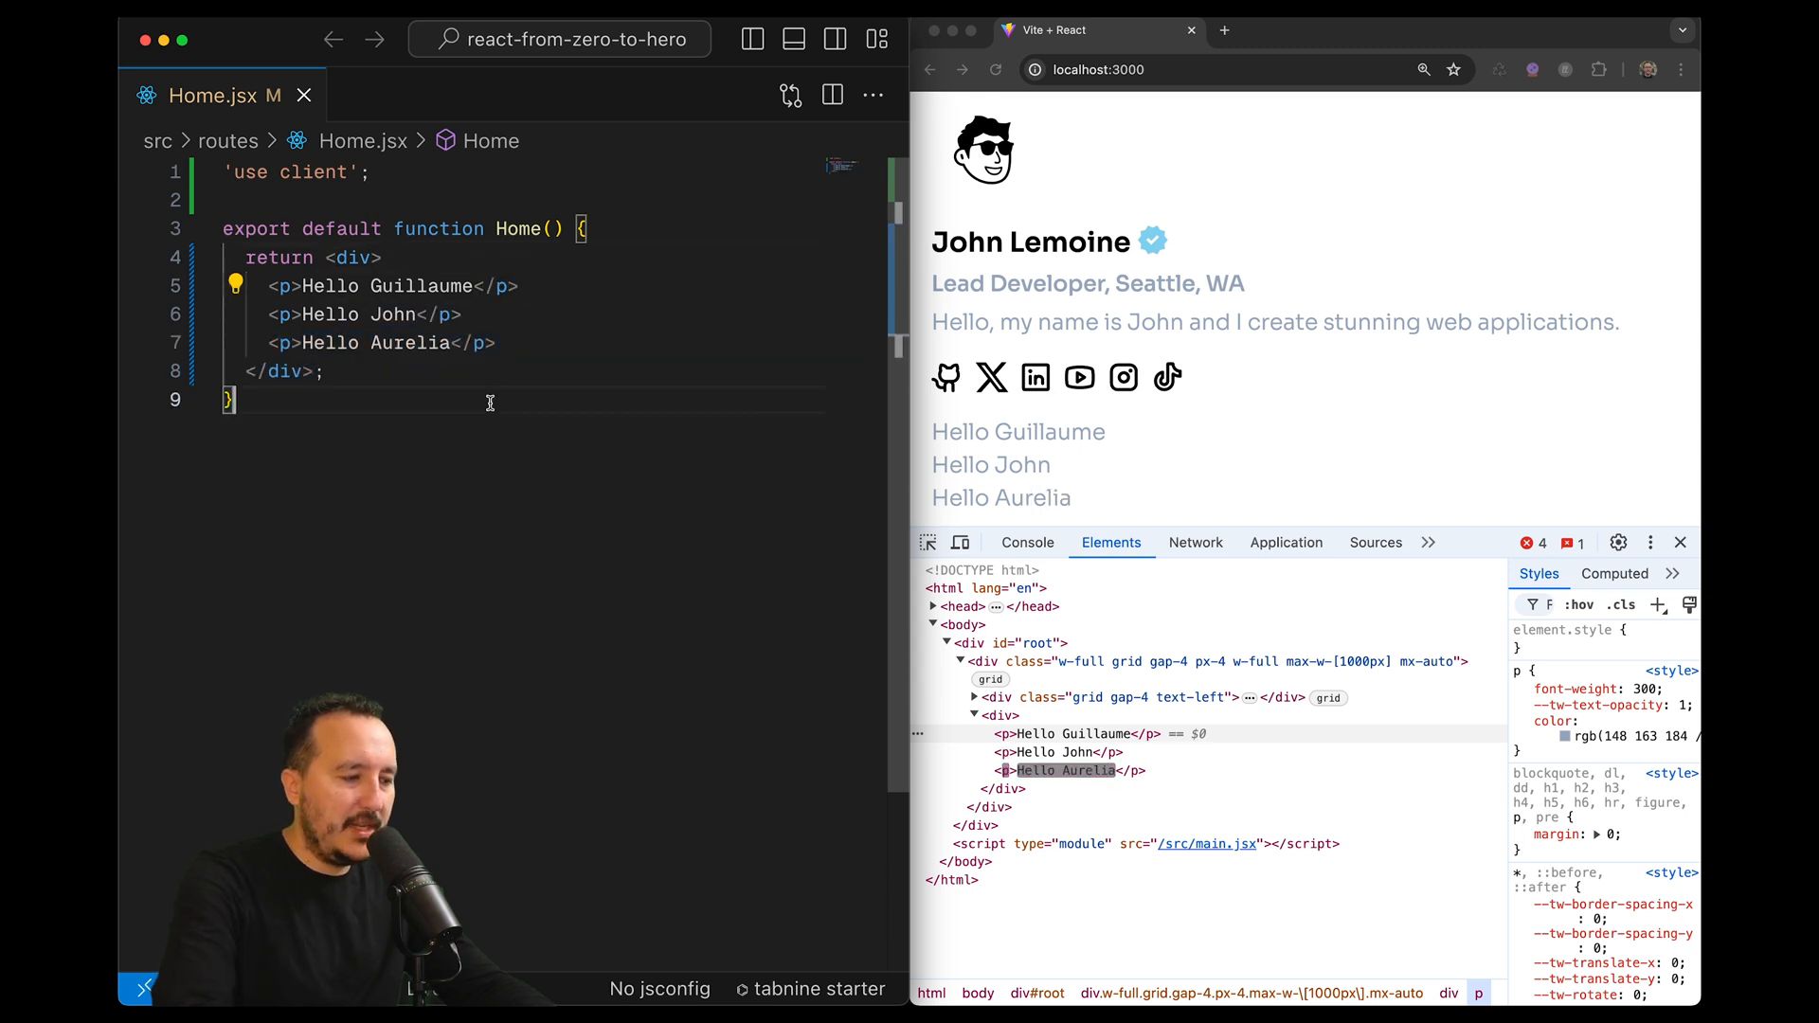
{"action": "mouse_move", "coordinate": [992, 714]}
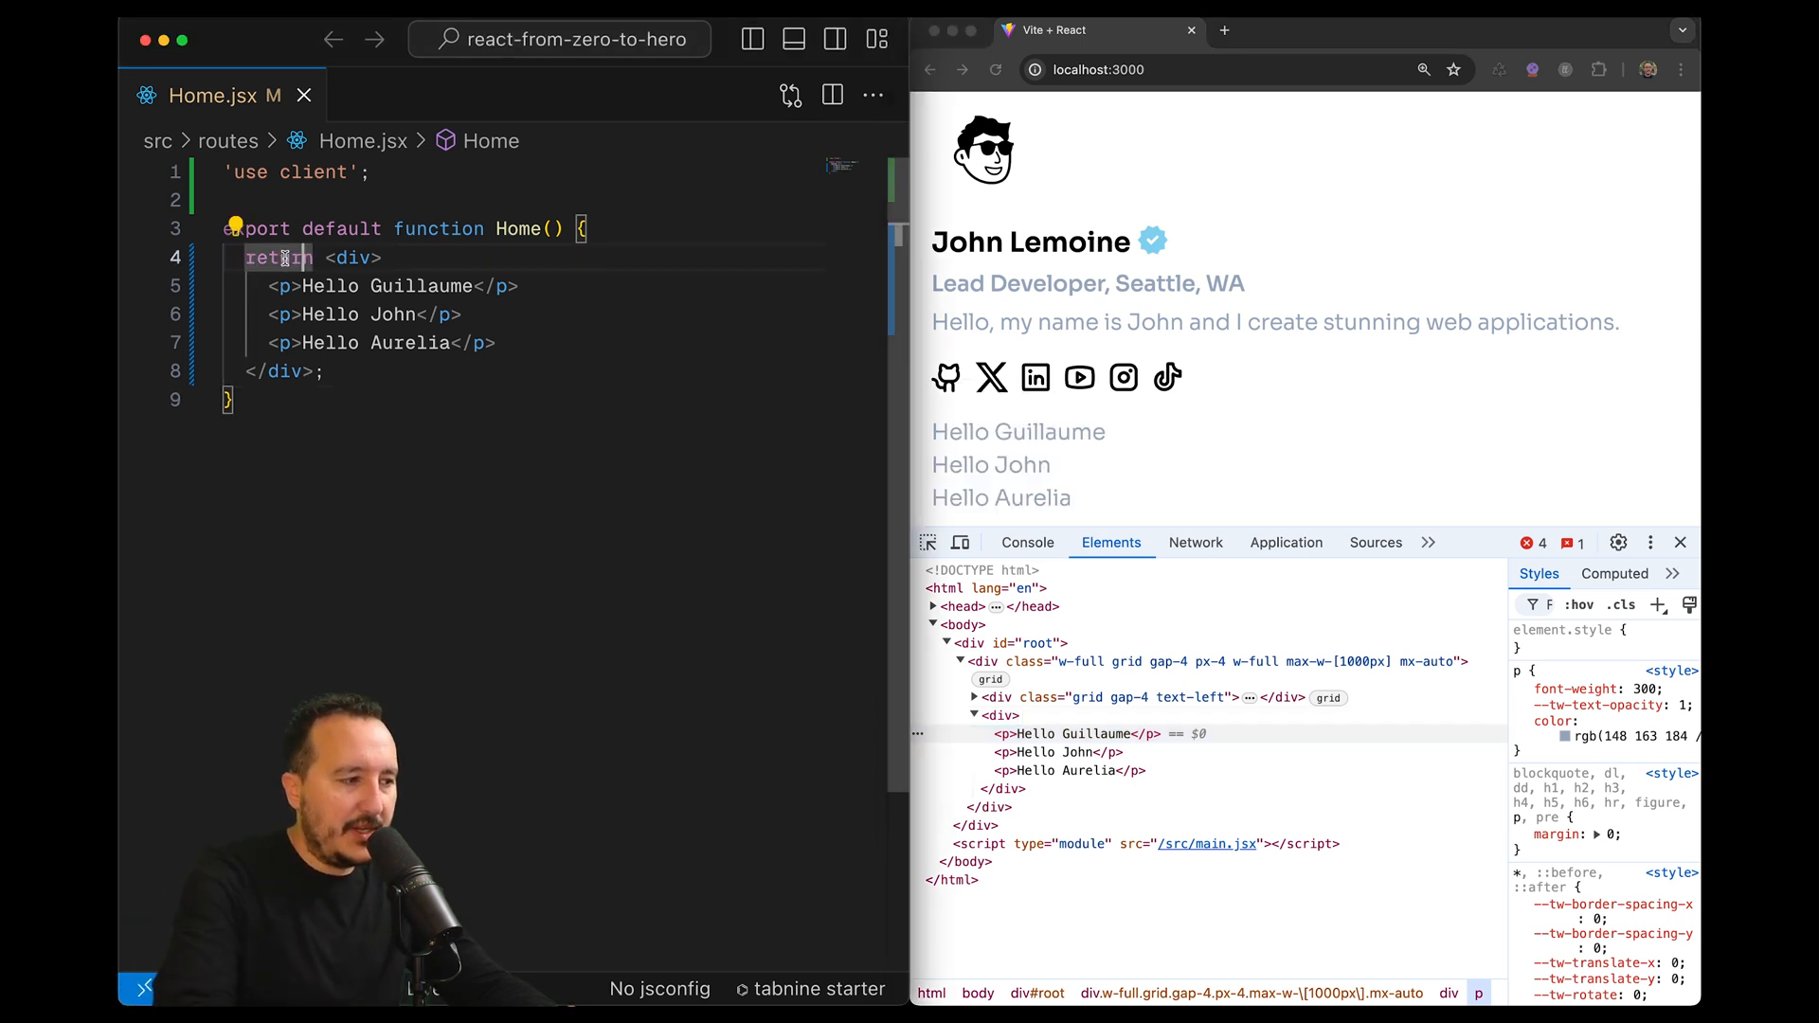
{"action": "left_click_drag", "start_coordinate": [244, 258], "coordinate": [325, 368]}
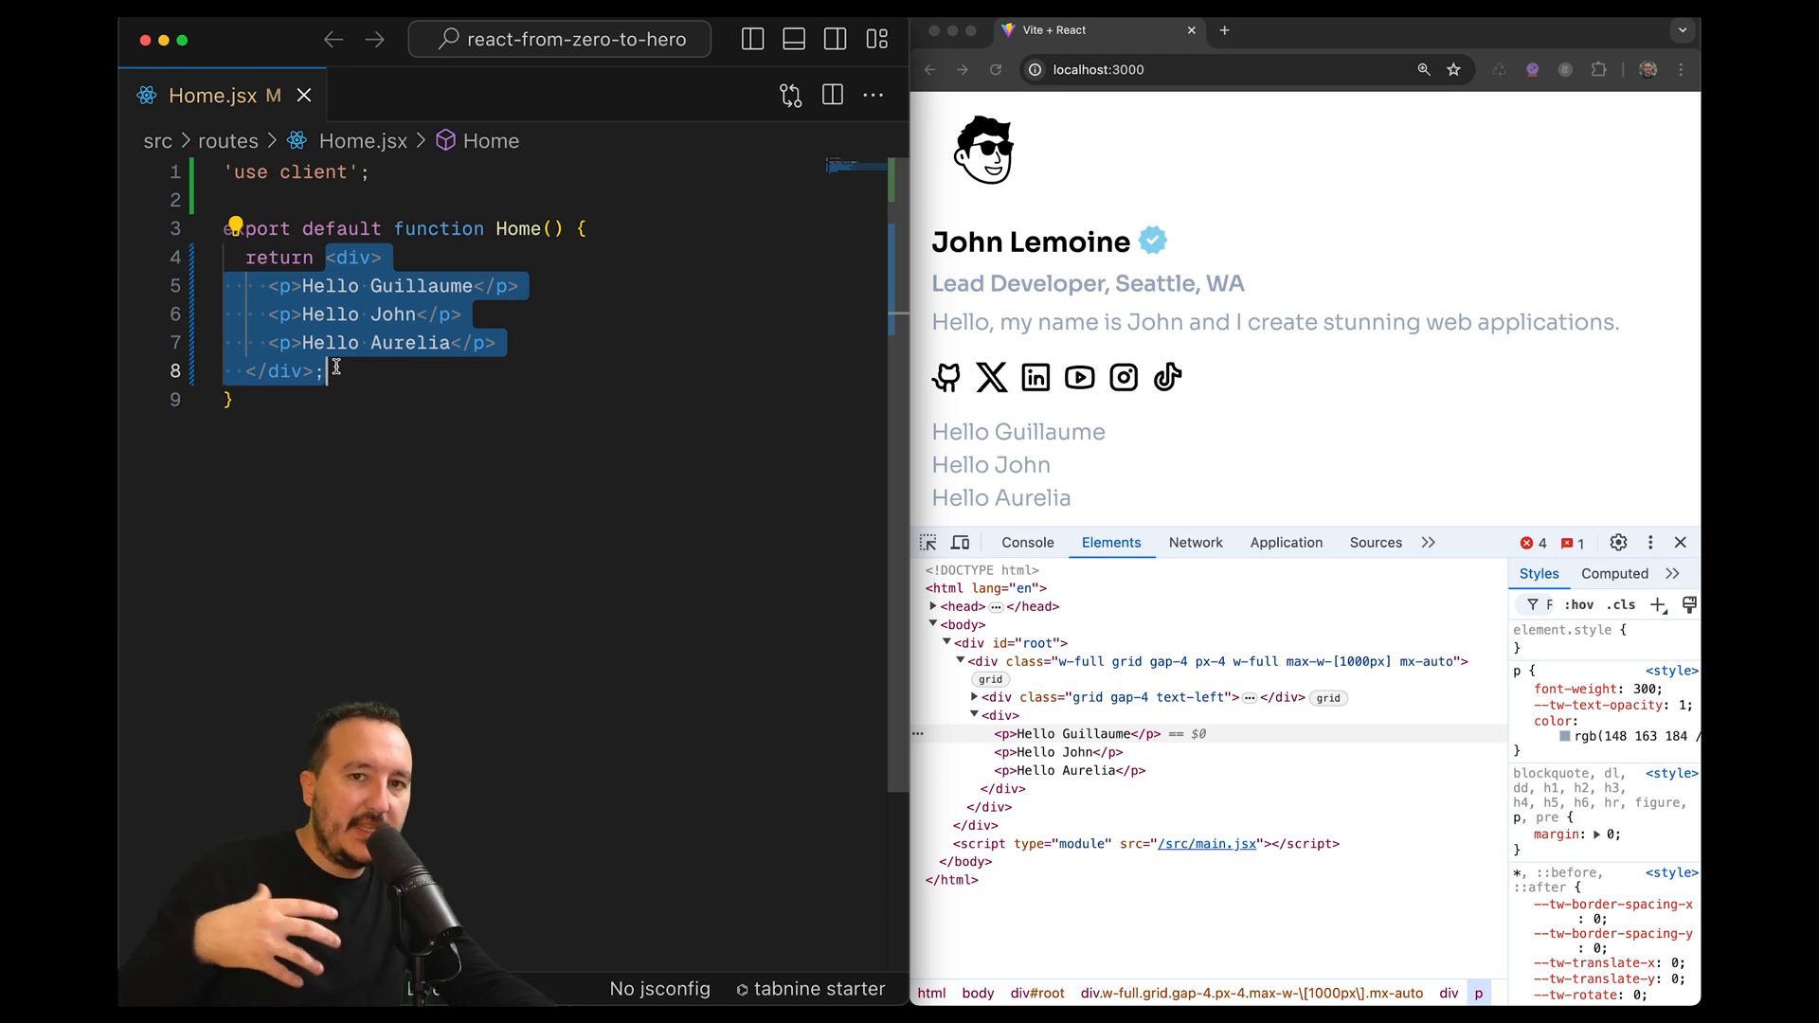
{"action": "left_click", "coordinate": [324, 370]}
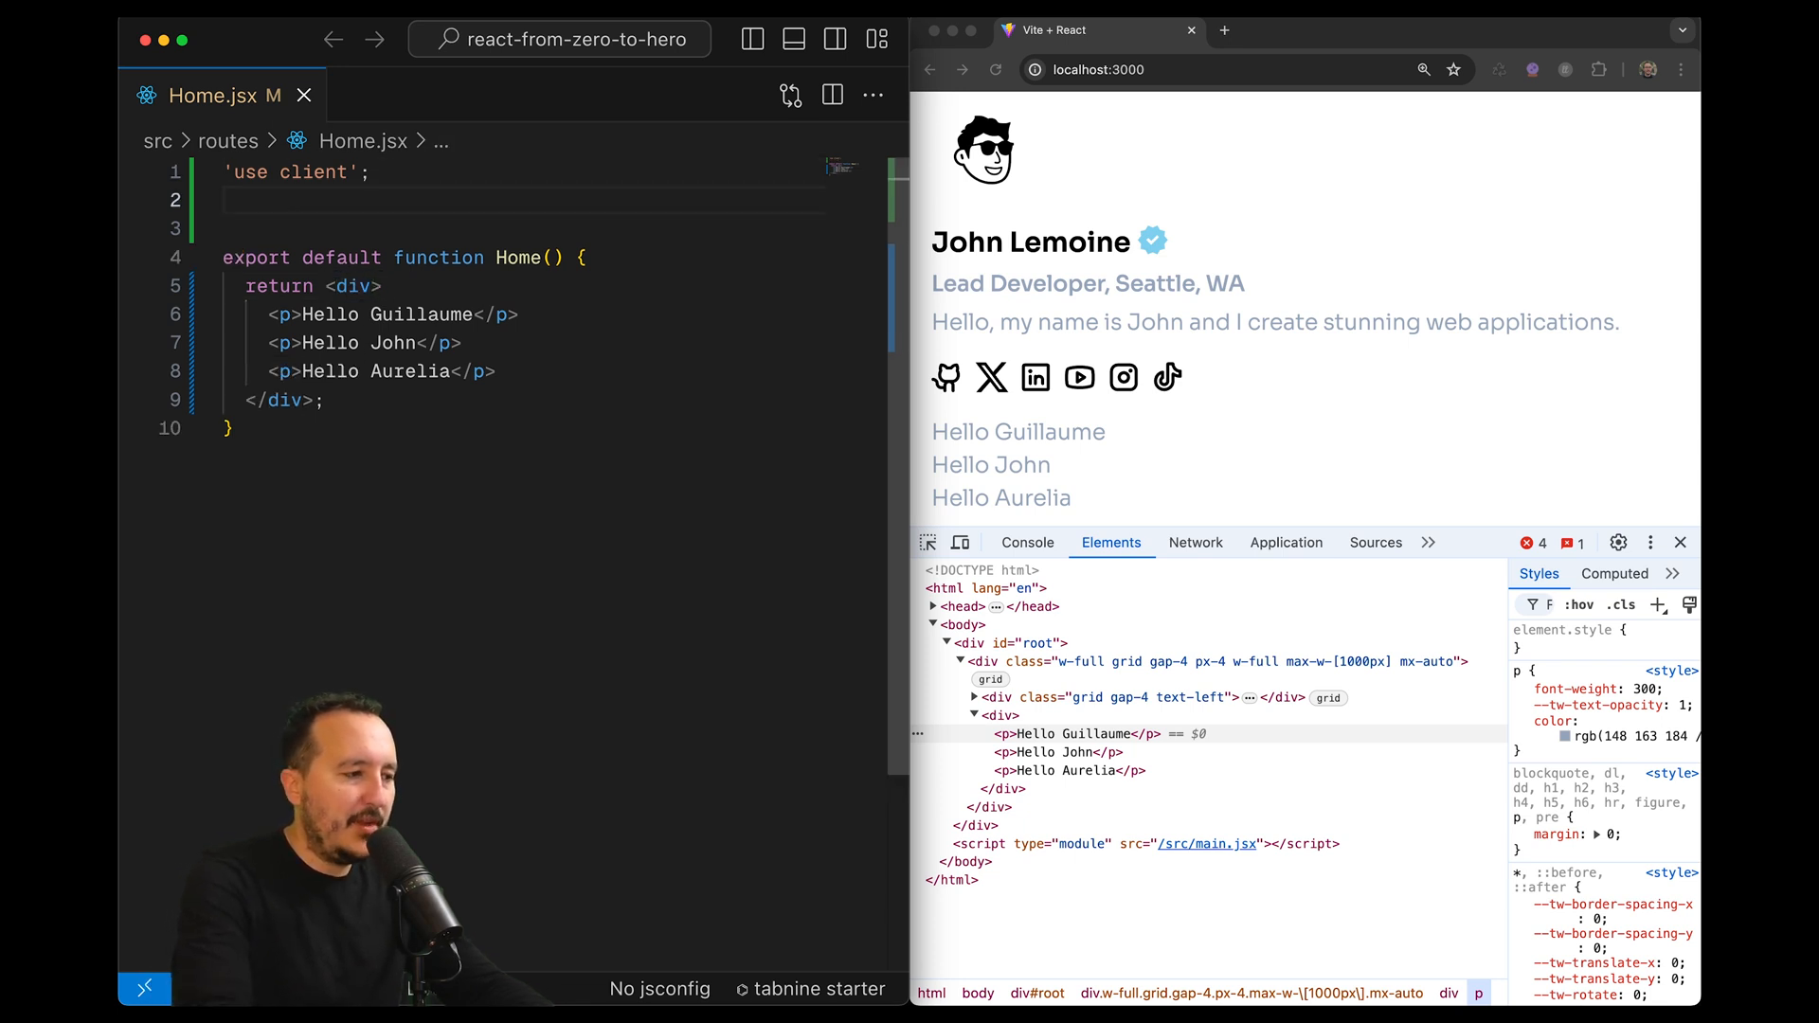
Add `import { Fragment } from 'react'` on line 2 of Home.jsx
{"action": "type", "text": "import { }"}
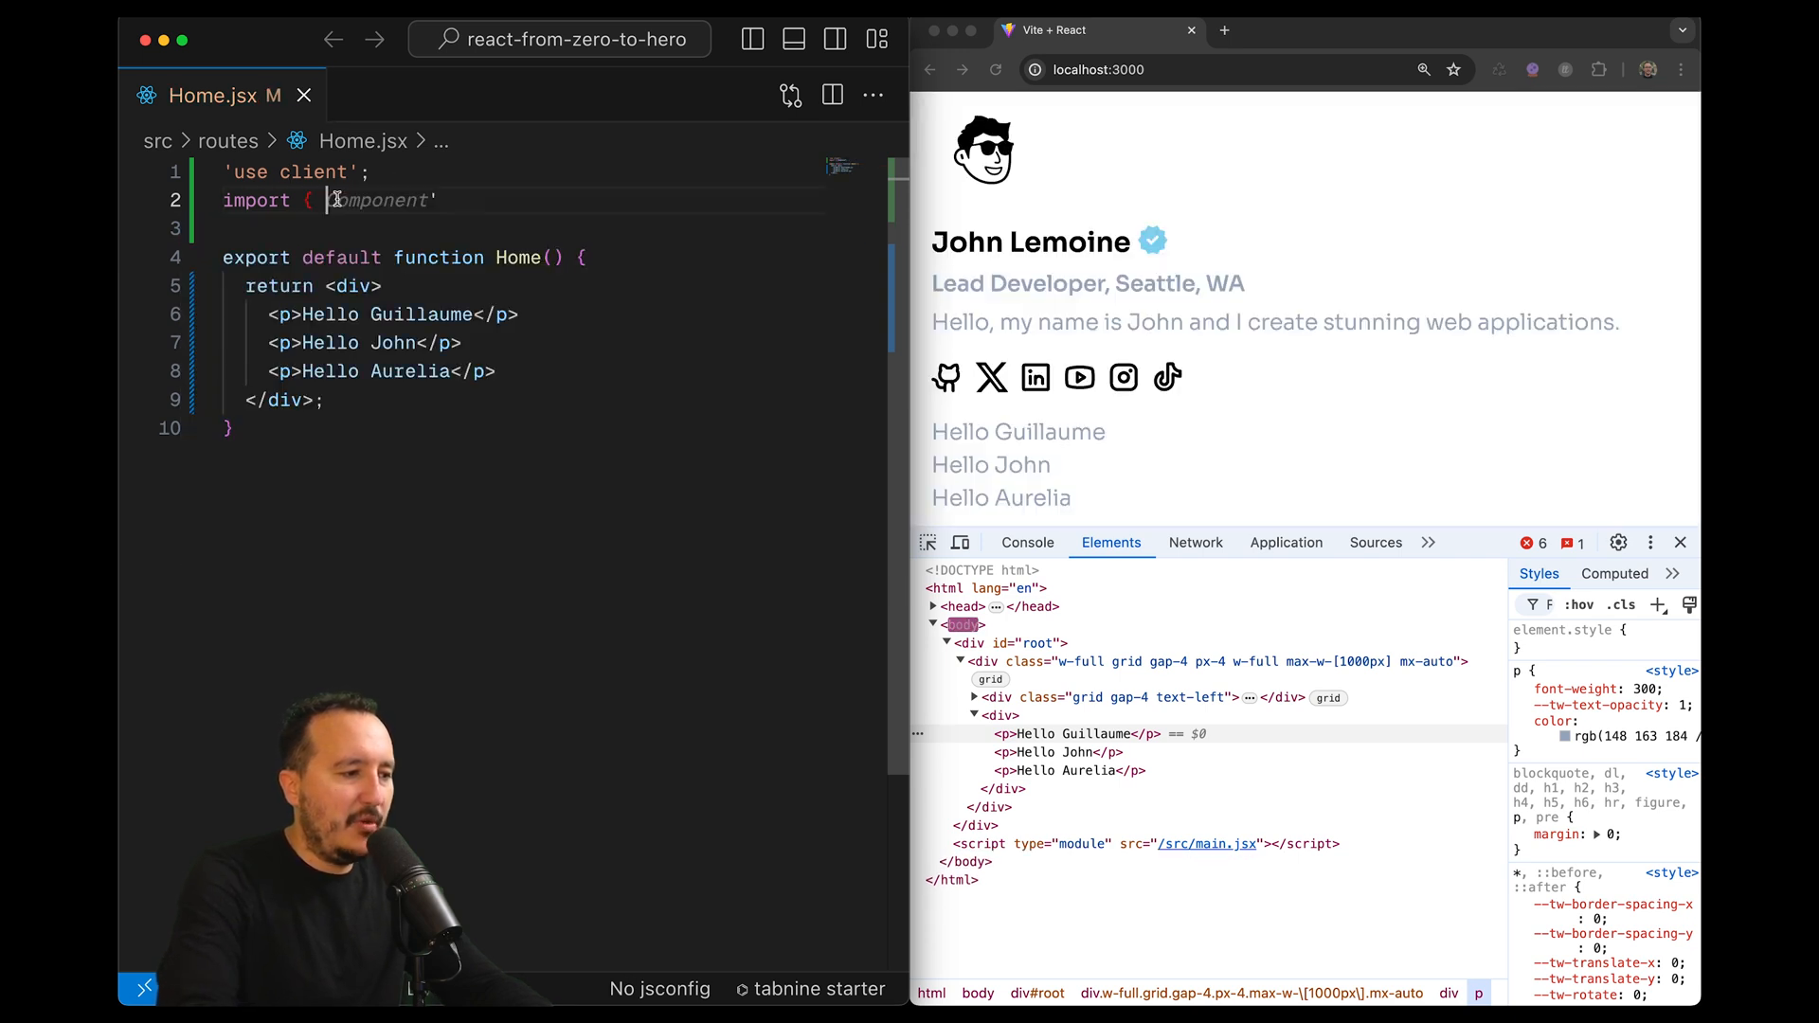
{"action": "type", "text": "Fragment } from 'react"}
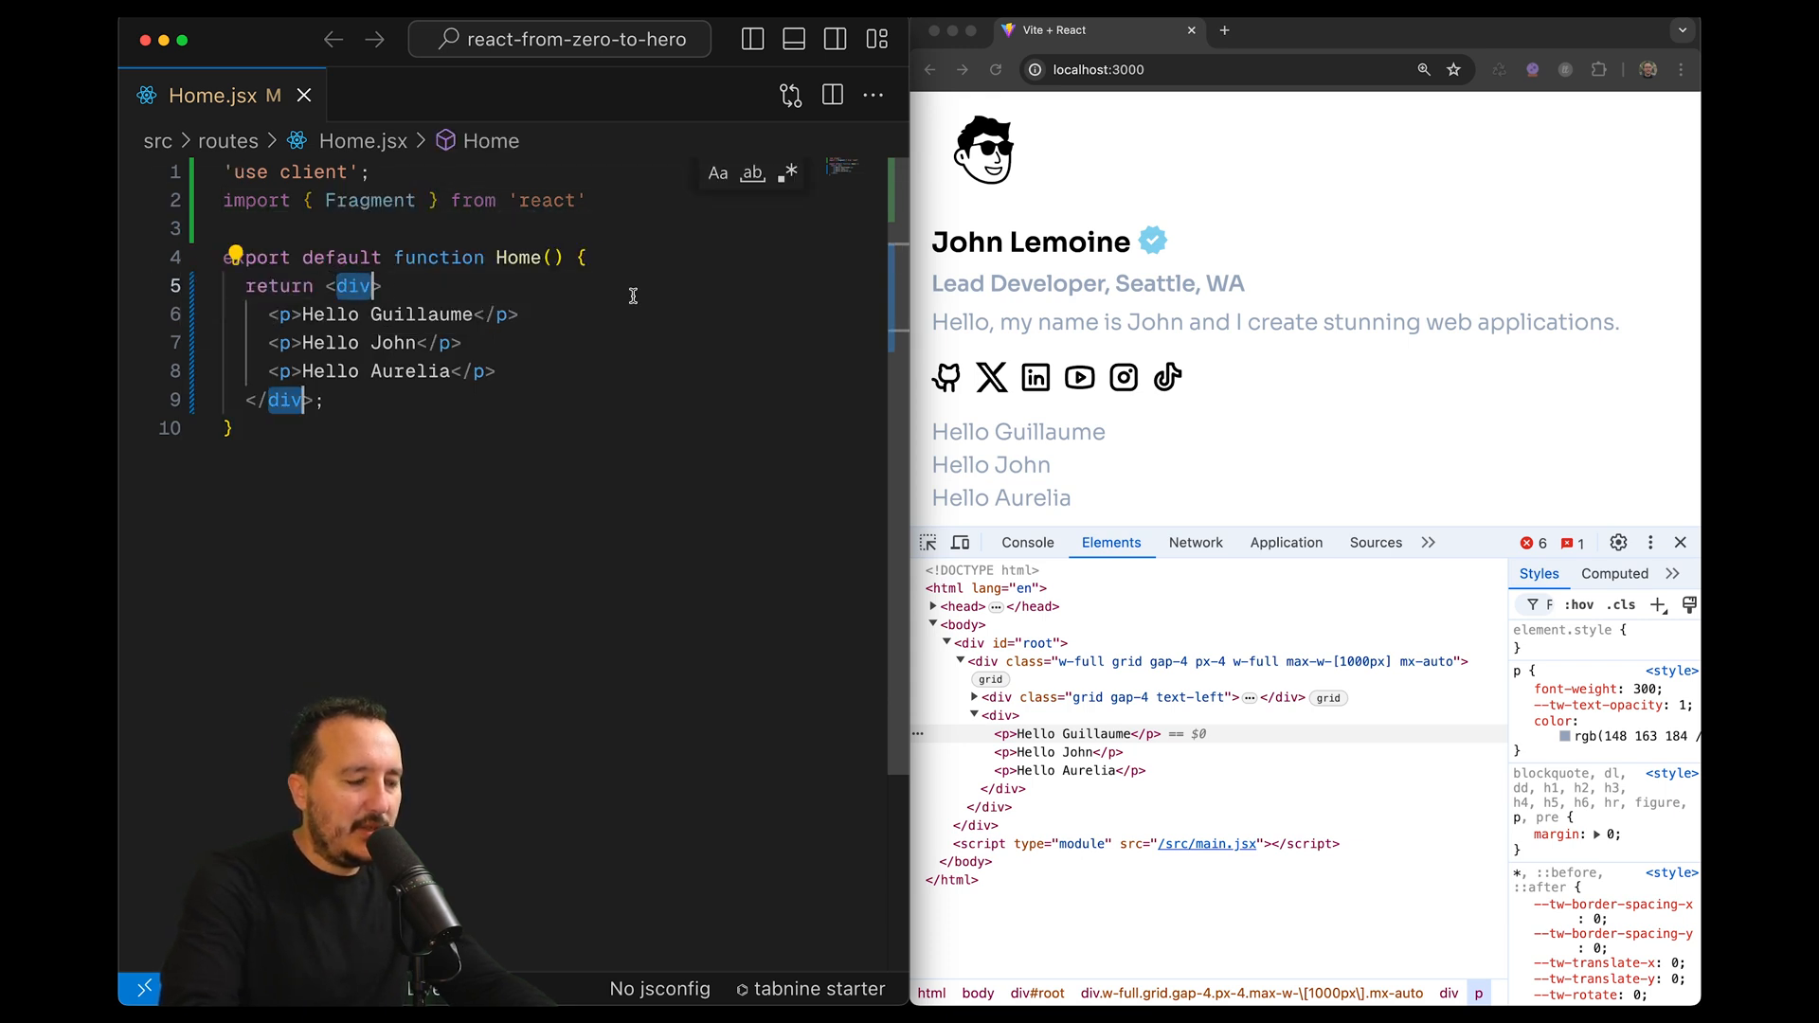
{"action": "type", "text": "Fragment"}
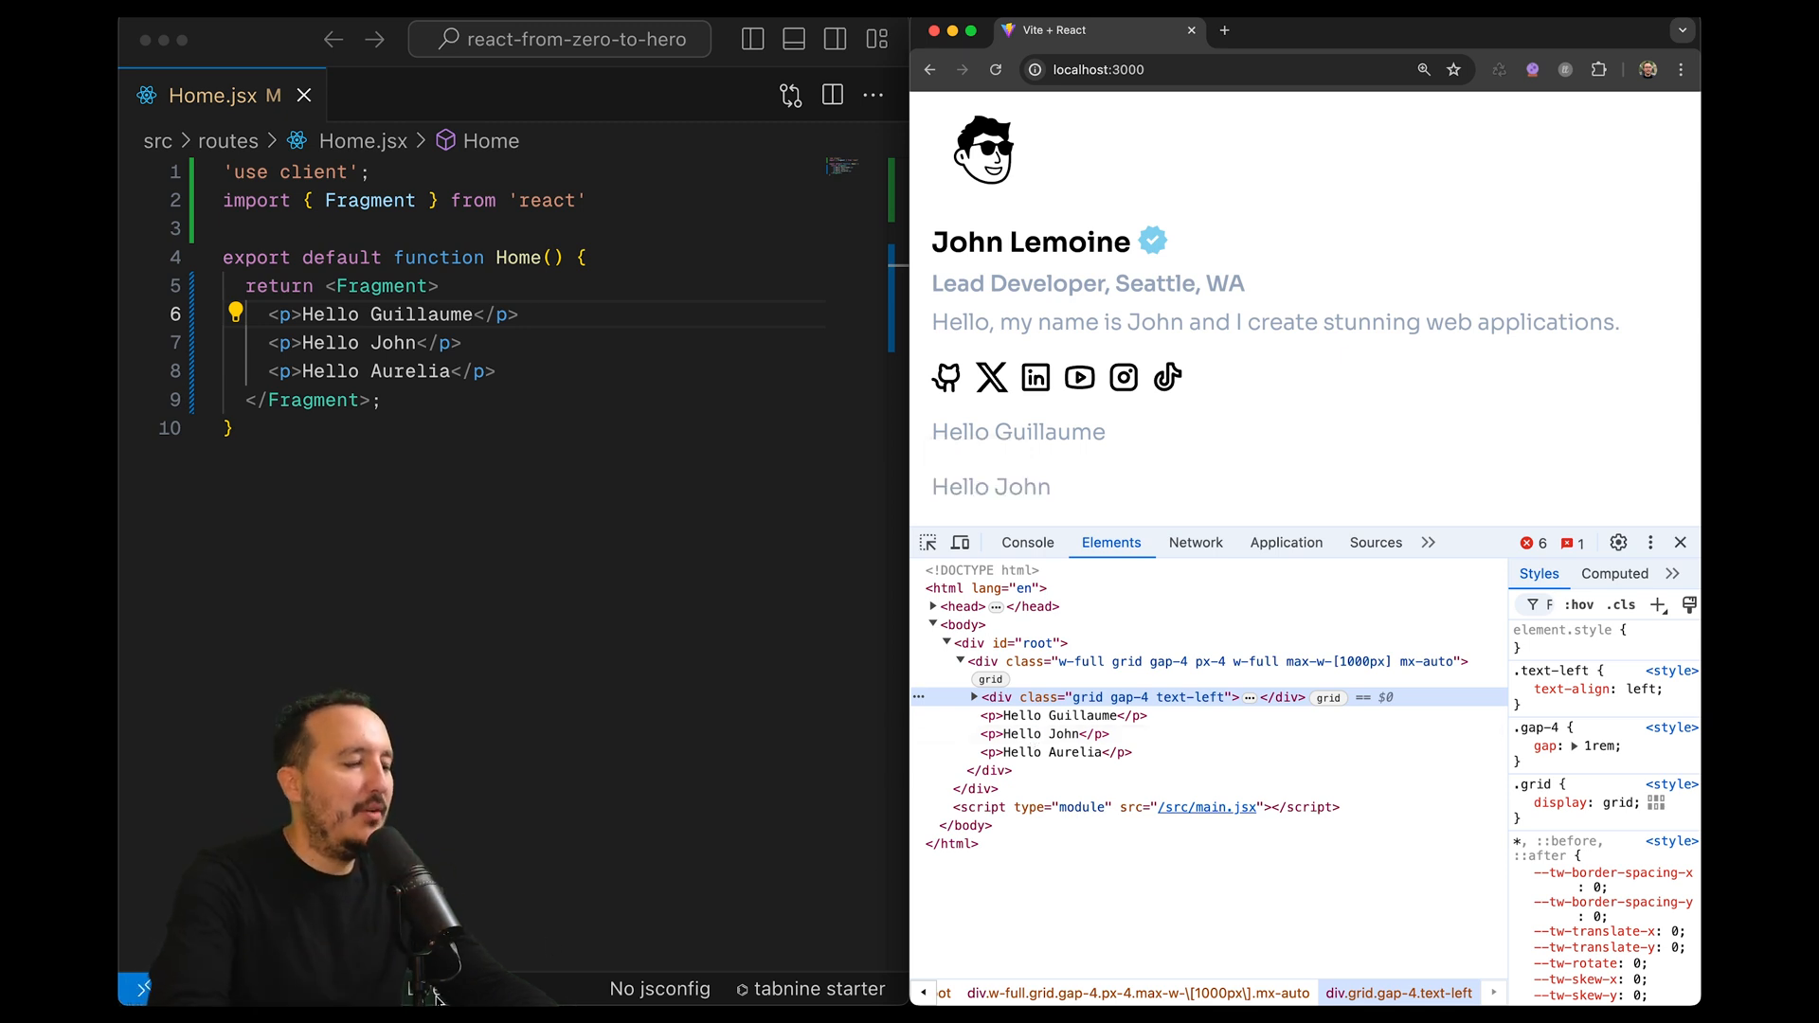
Add `React` as the default import before `{ Fragment }` on line 2
{"action": "type", "text": "React,"}
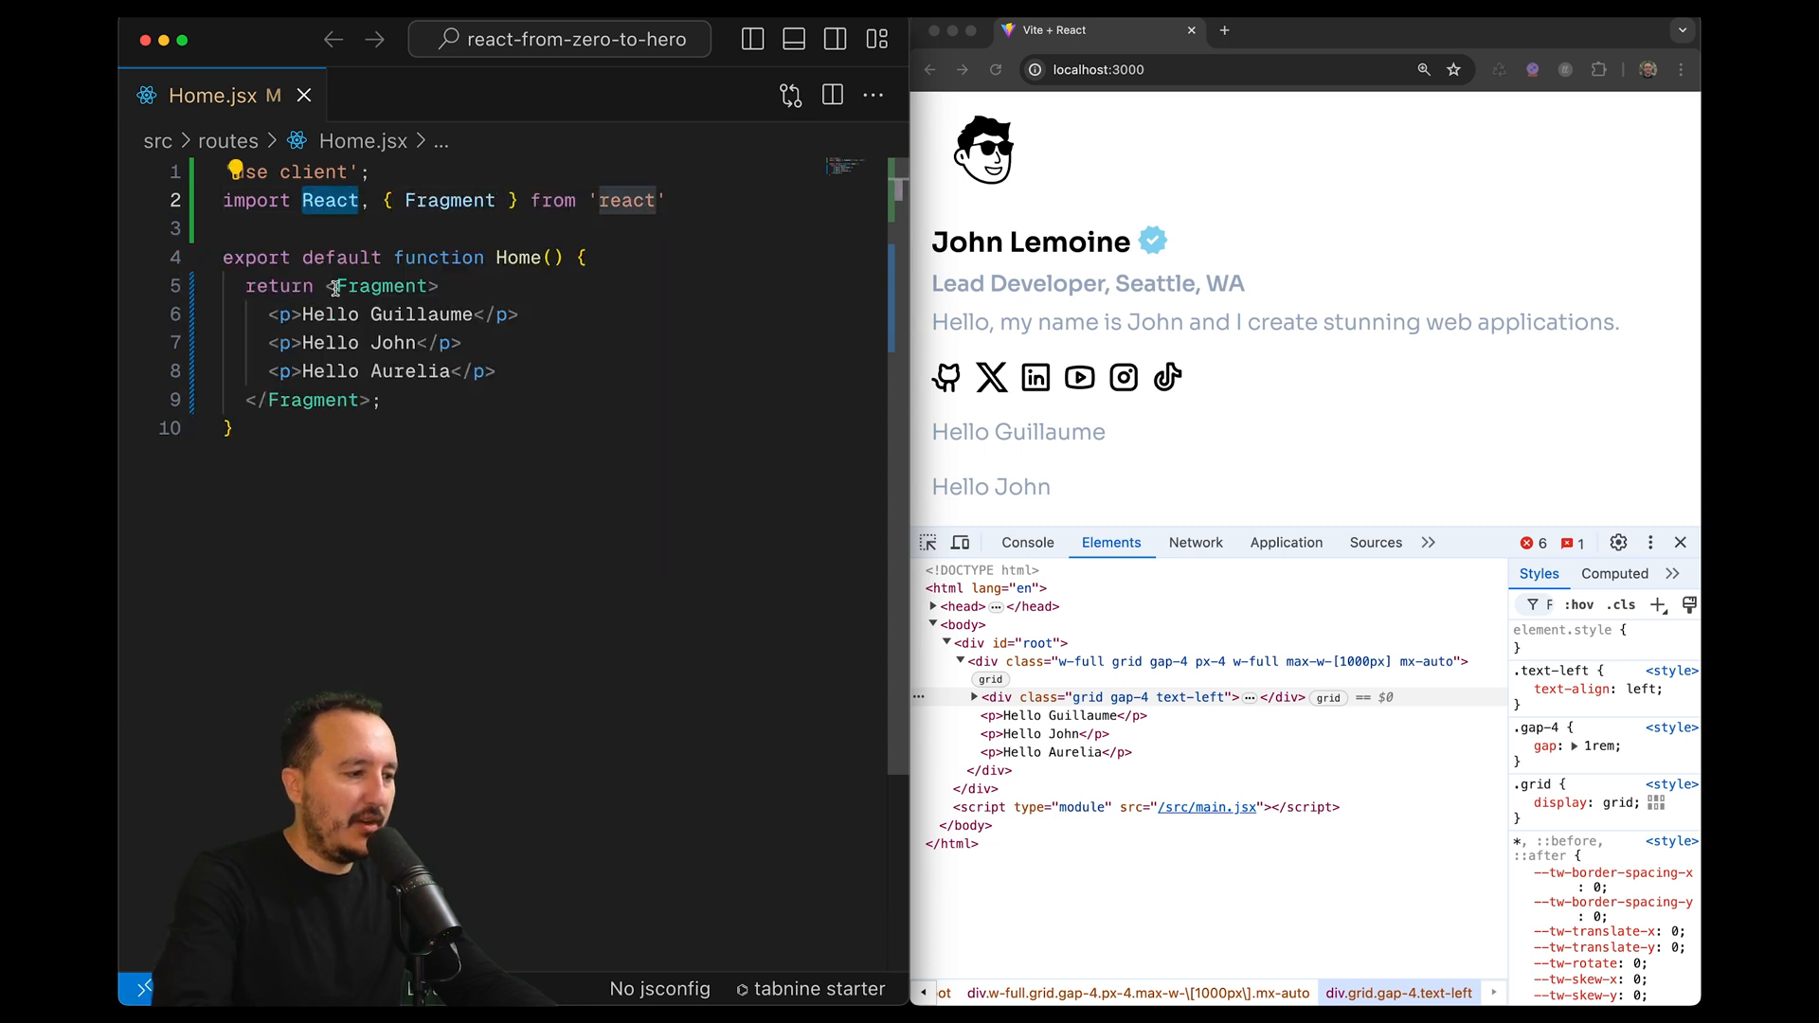
{"action": "type", "text": "React."}
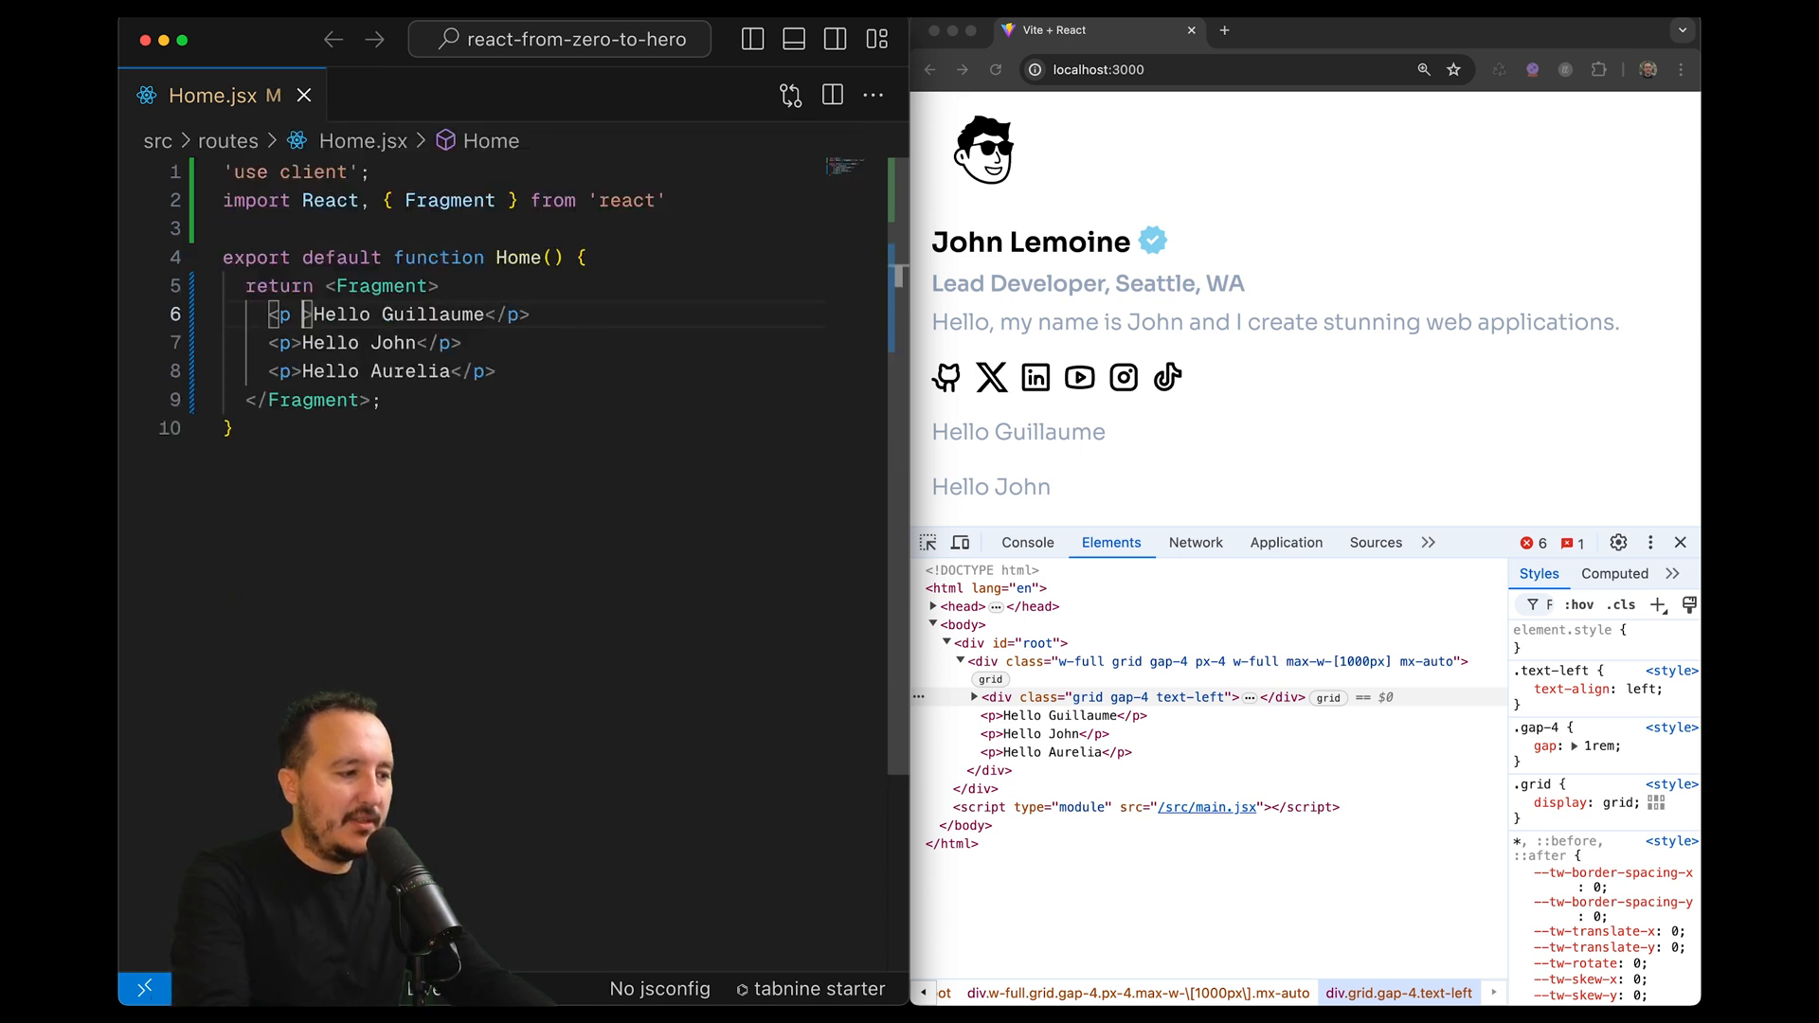
Add `id="Guillaume"` to the Hello Guillaume paragraph tag
{"action": "type", "text": "id=\"Guill\""}
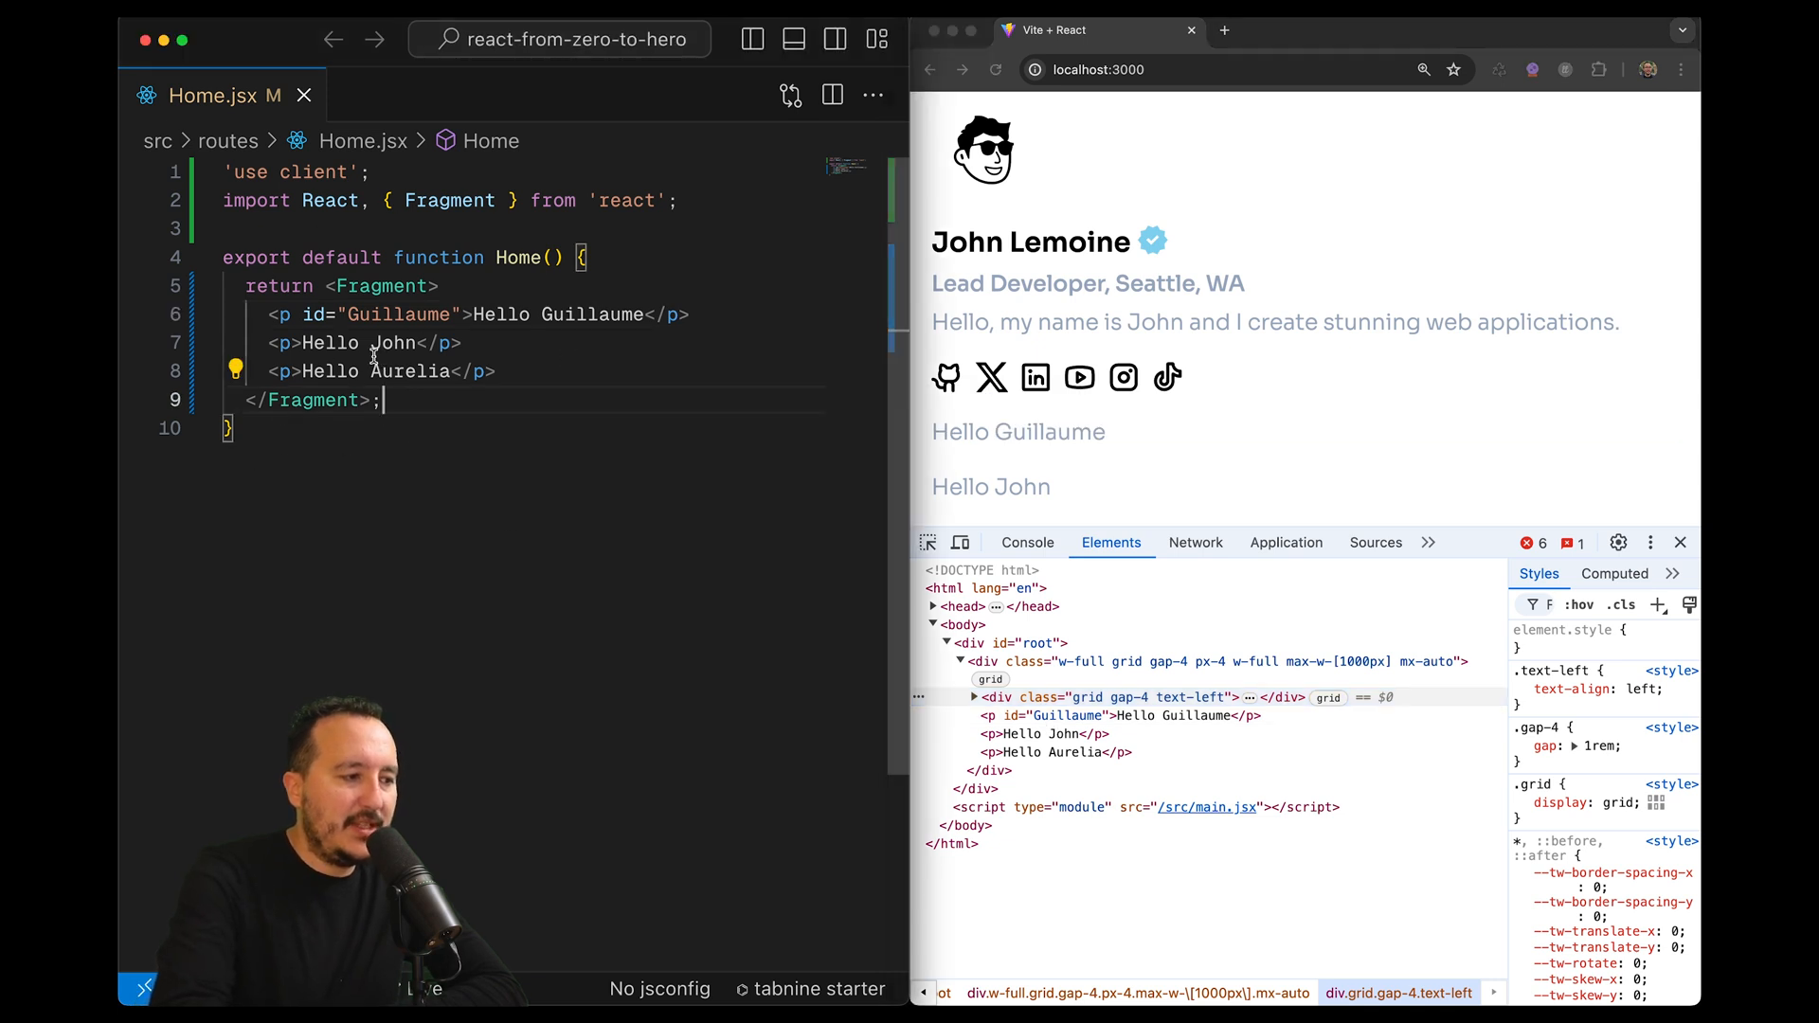
{"action": "double_click", "coordinate": [381, 285]}
{"action": "type", "text": "<>hello</>"}
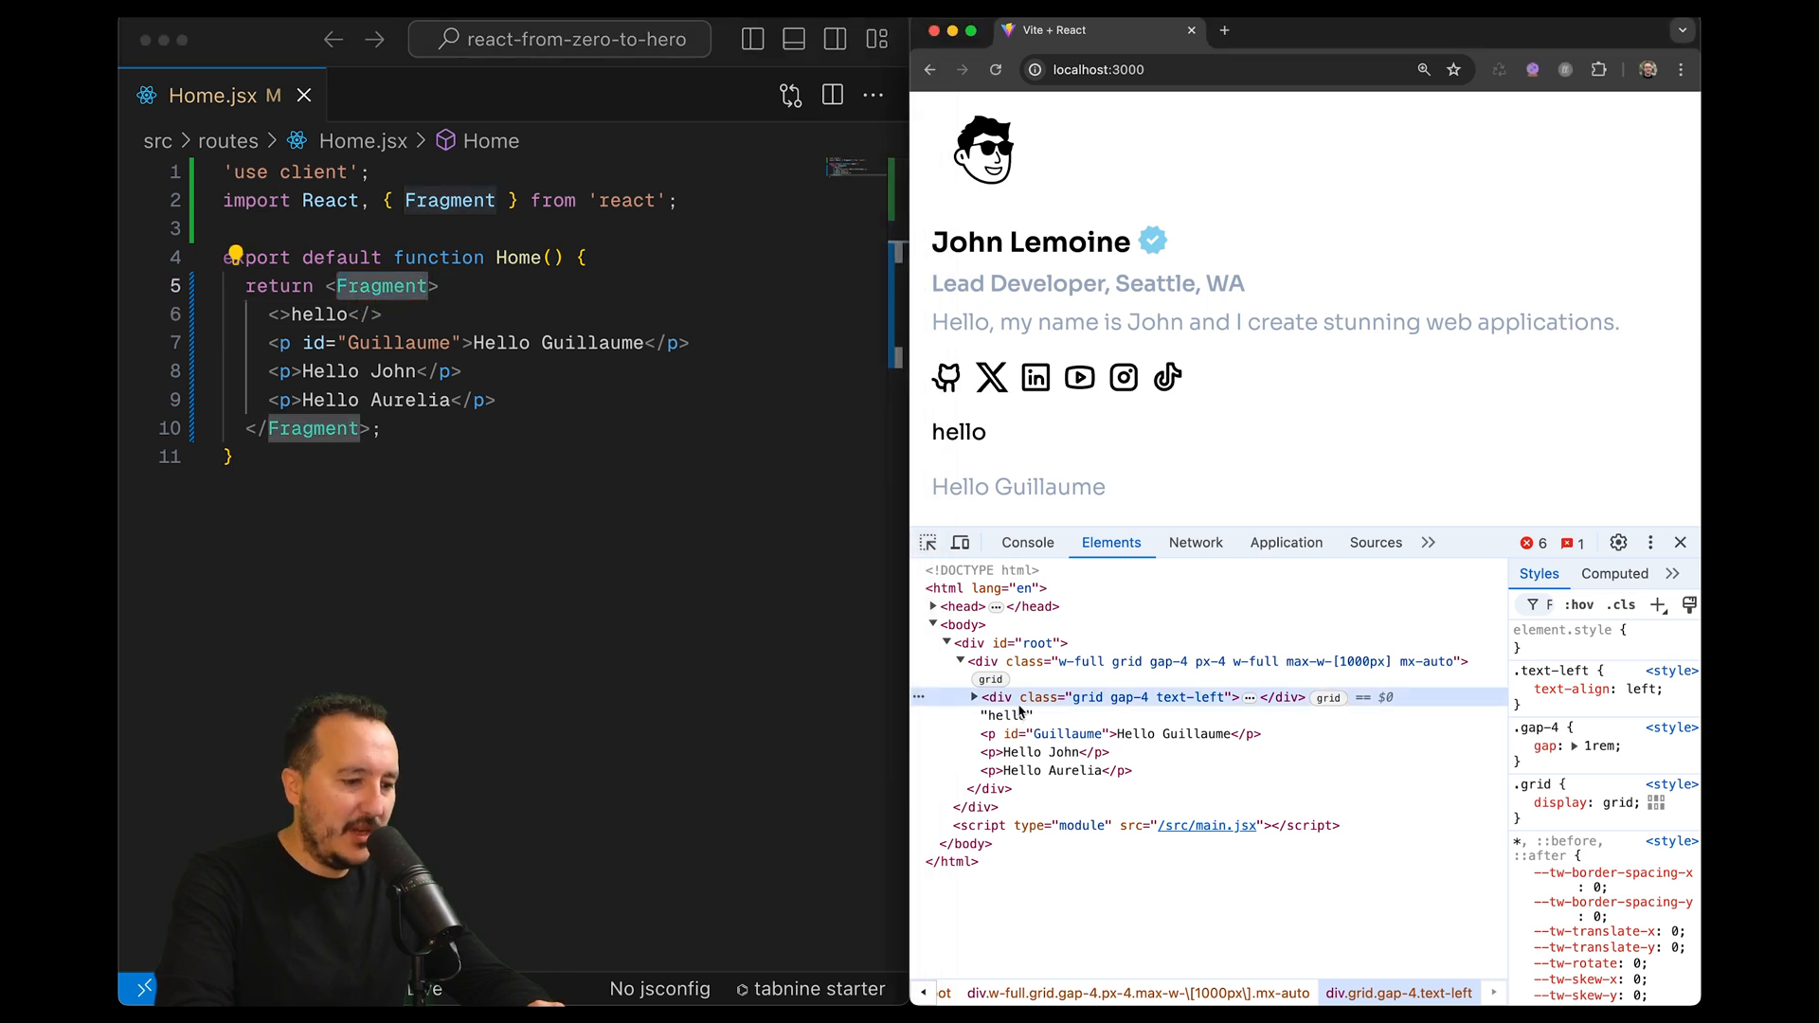
Place the cursor inside the hello fragment to start editing it
{"action": "left_click", "coordinate": [1012, 716]}
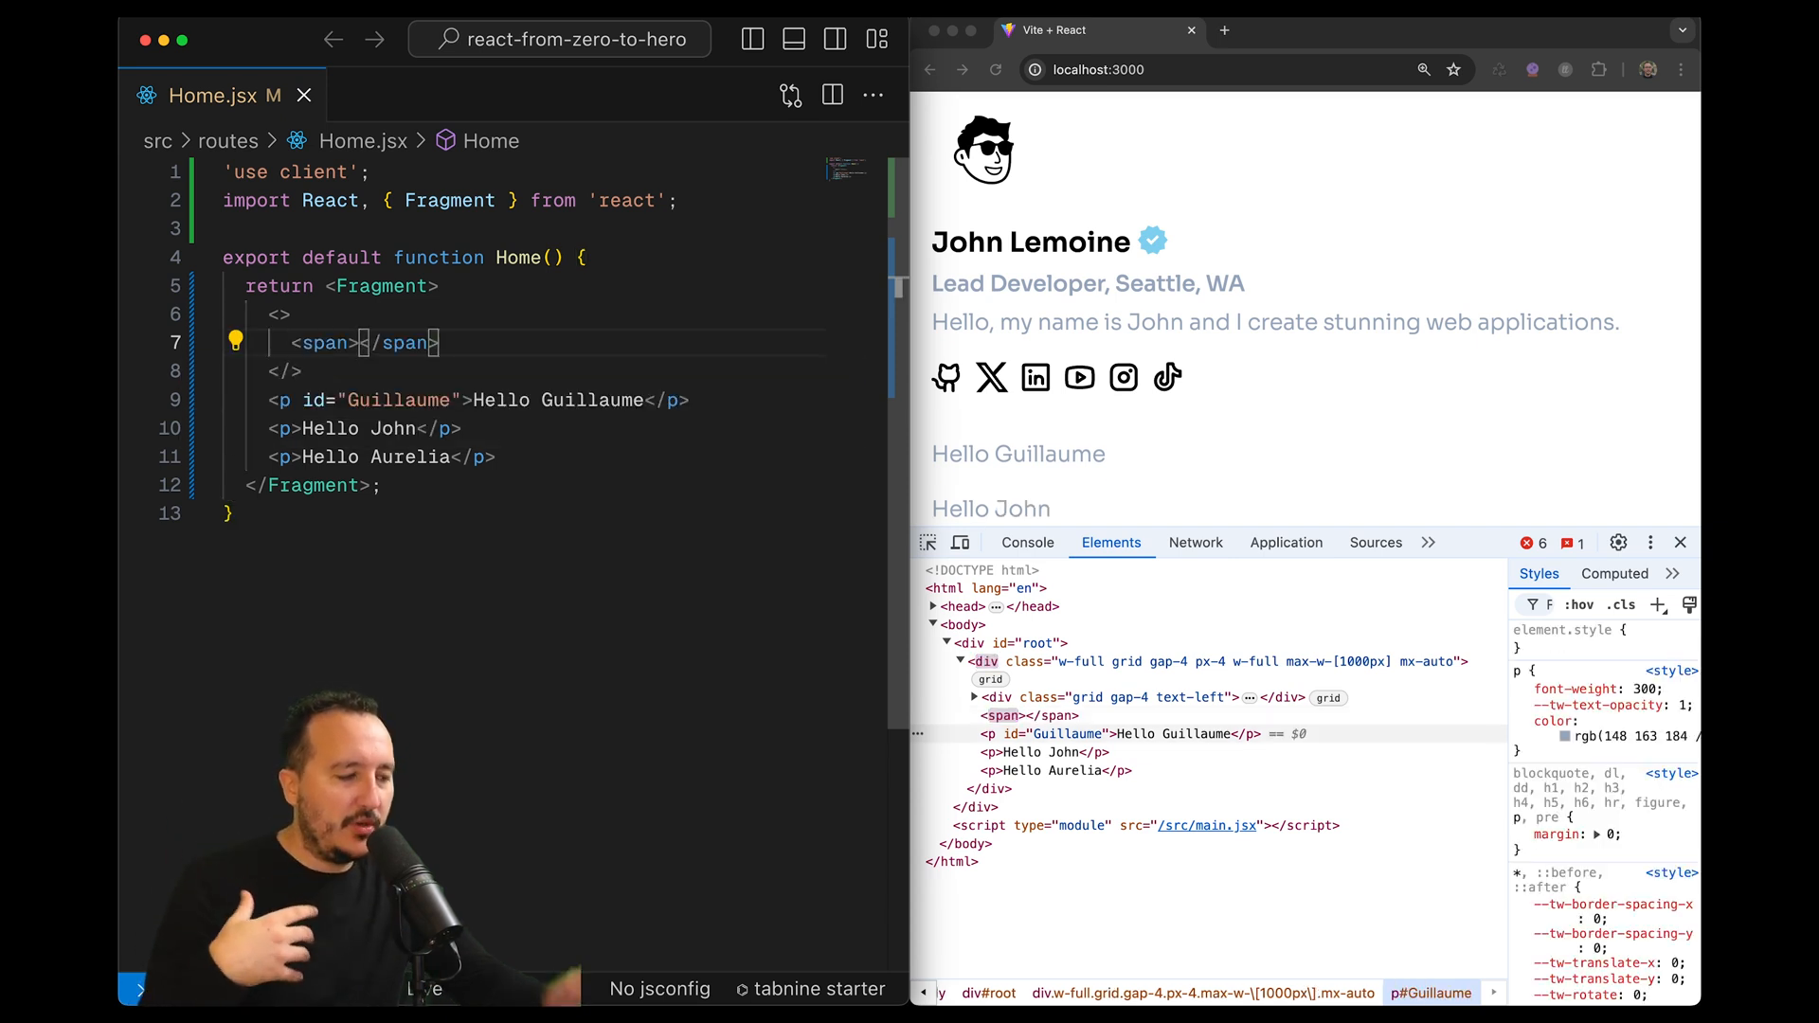
Type 'hello' in the span, then prefix the opening Fragment tag with `React`
{"action": "type", "text": "h"}
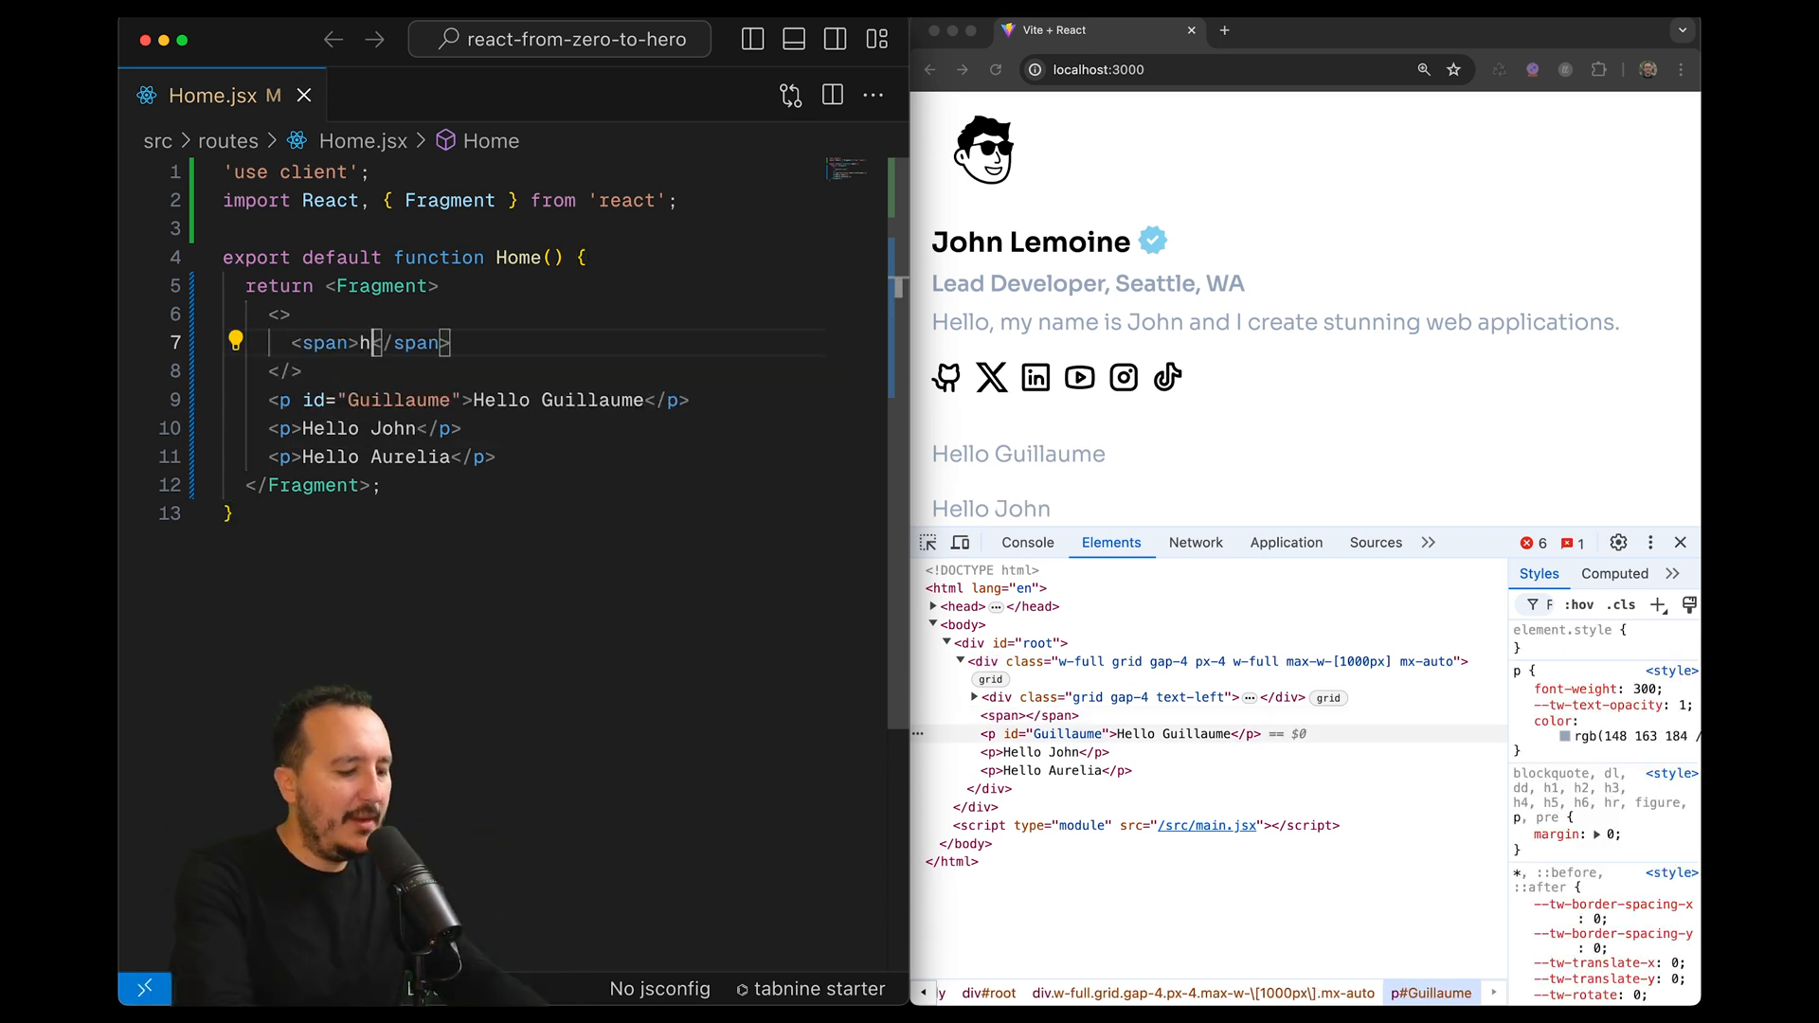
{"action": "type", "text": "ello"}
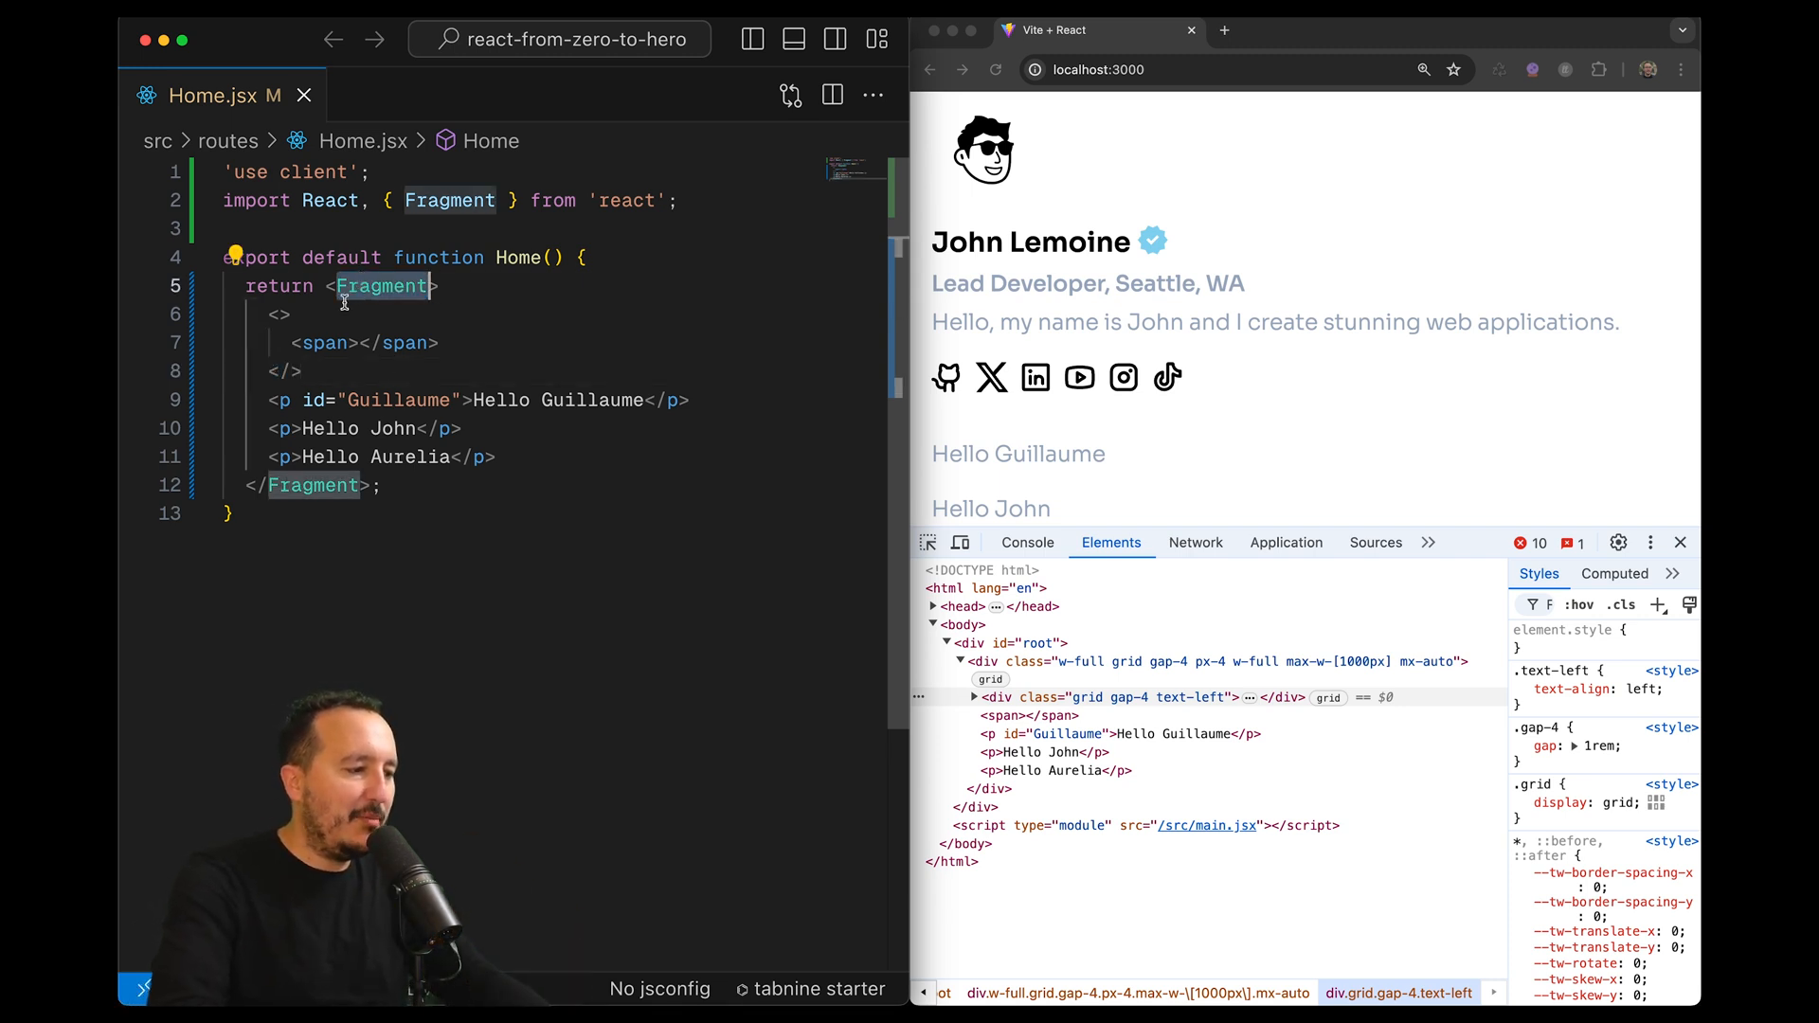
{"action": "type", "text": "React"}
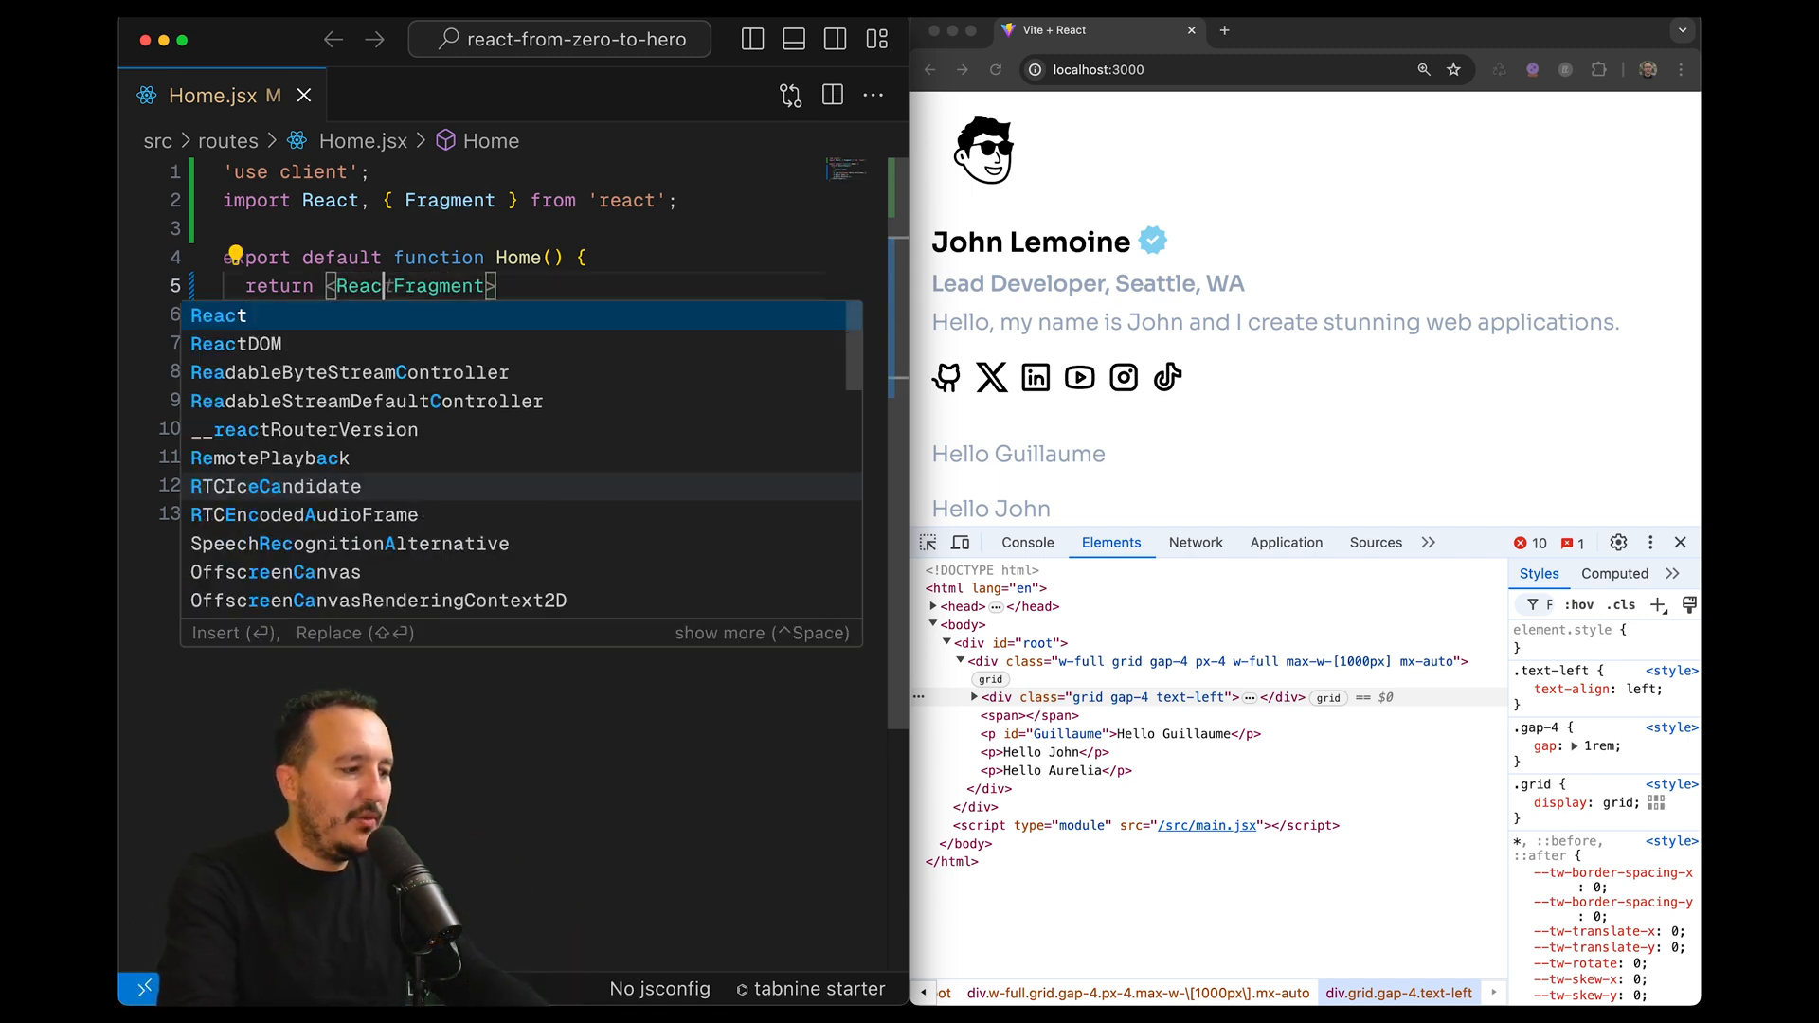